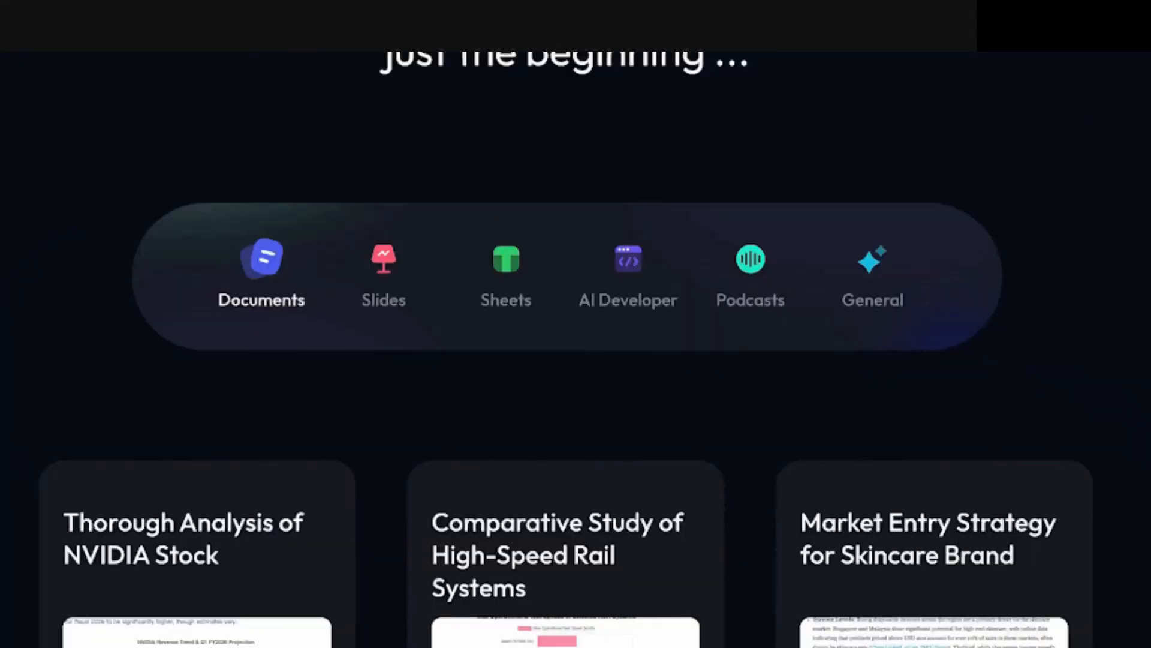
Step: Scroll the Skywork landing page and enter the Super Agents workspace with TRY IT NOW
scroll(down, 3)
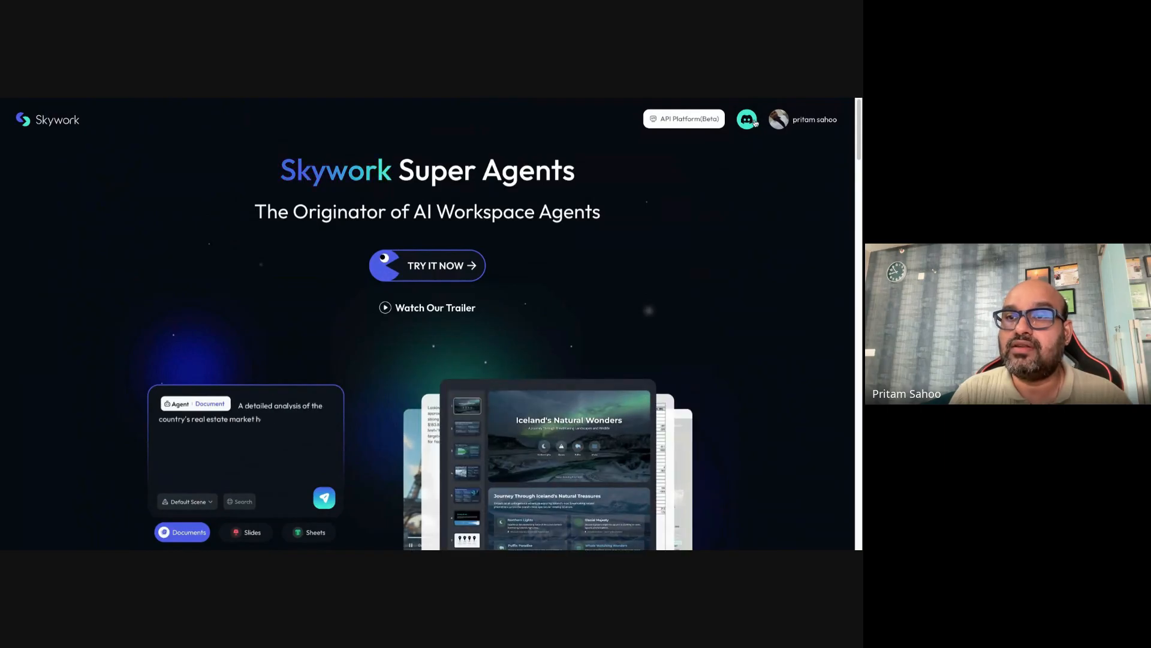
click(427, 265)
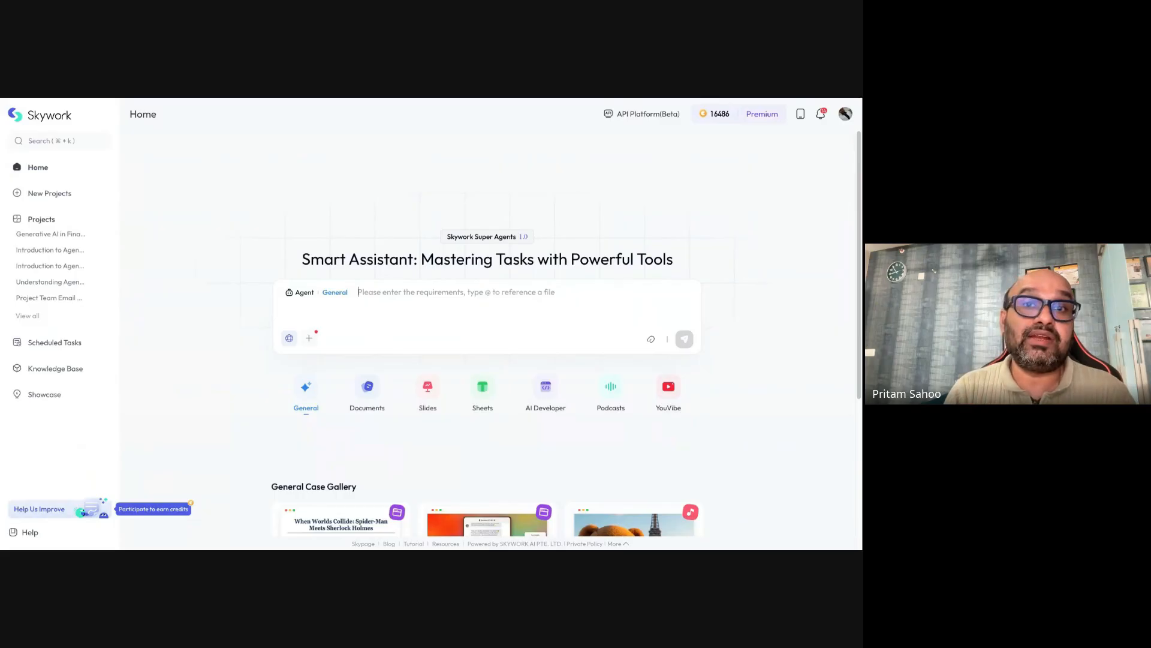
Step: Try the Slides agent and a new slides project, then return Home for the agentic AI prompt
click(428, 393)
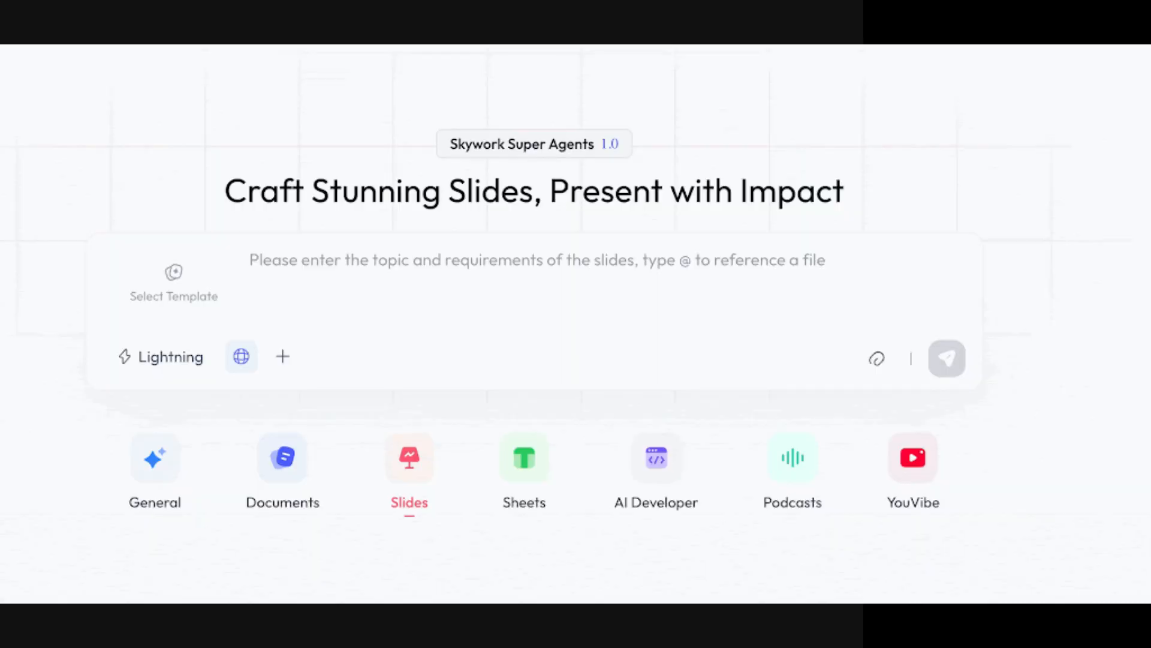
click(913, 466)
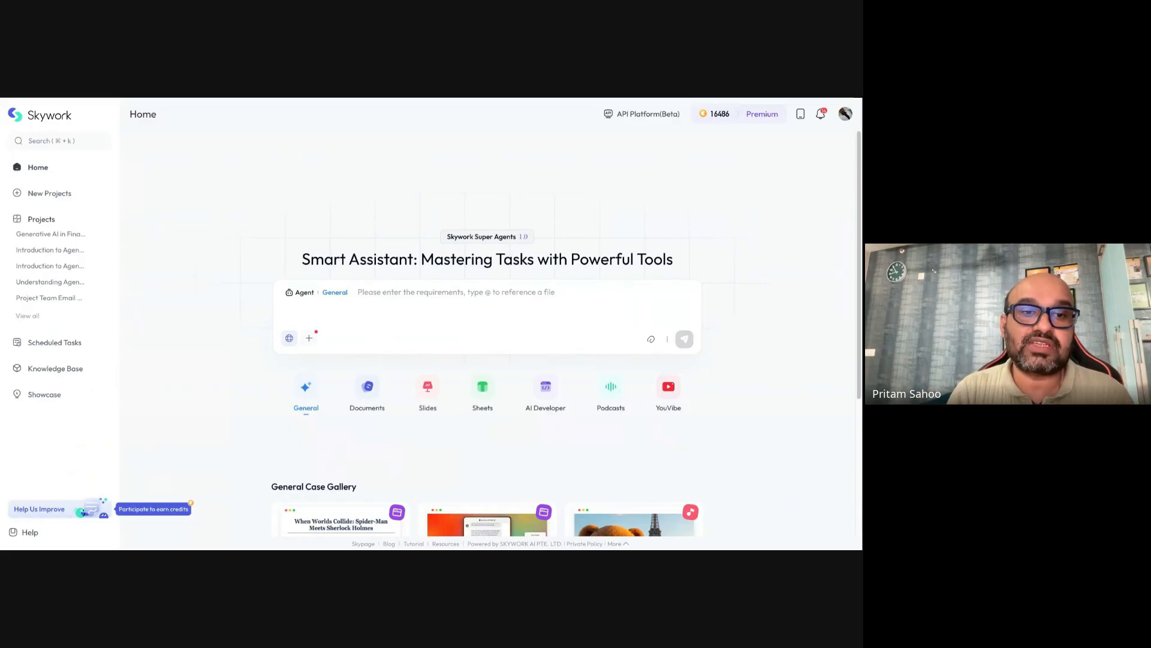
click(610, 393)
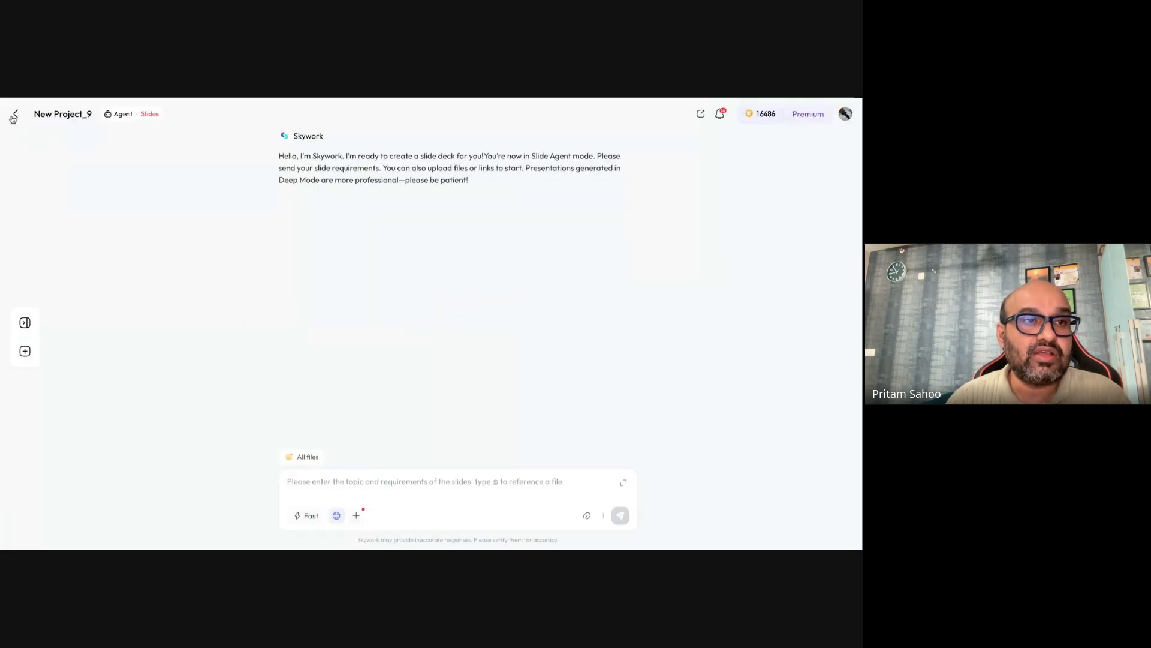
click(13, 114)
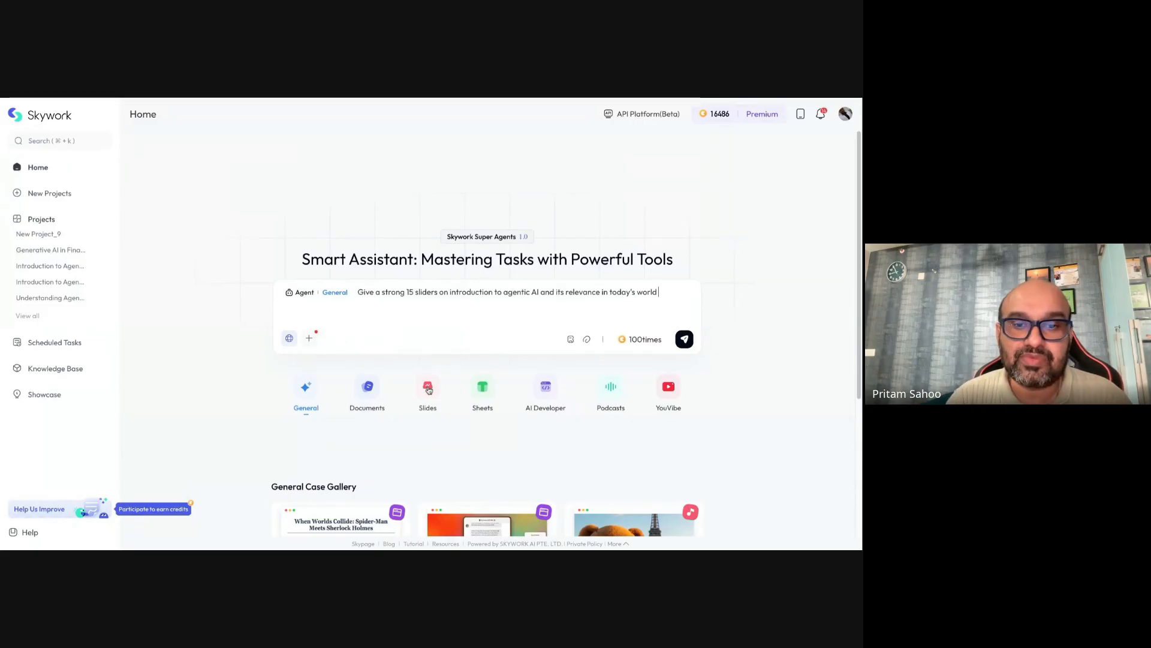
Step: Switch the request to the Slides agent and change the mode from Fast to Lightning Mode
click(428, 393)
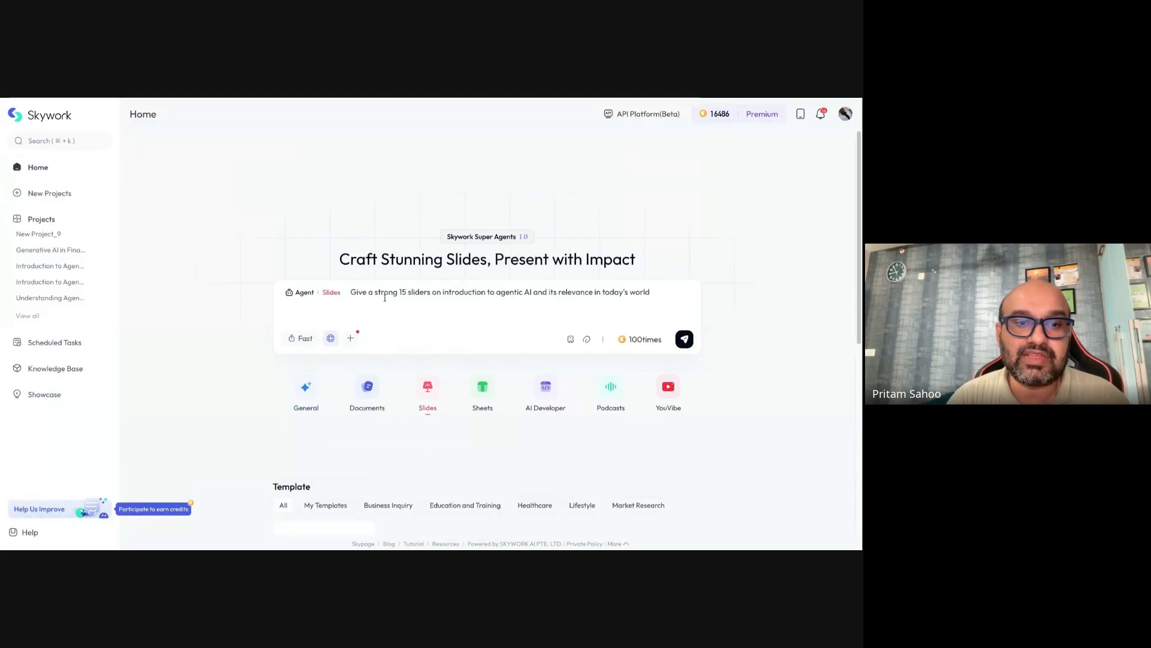
click(301, 338)
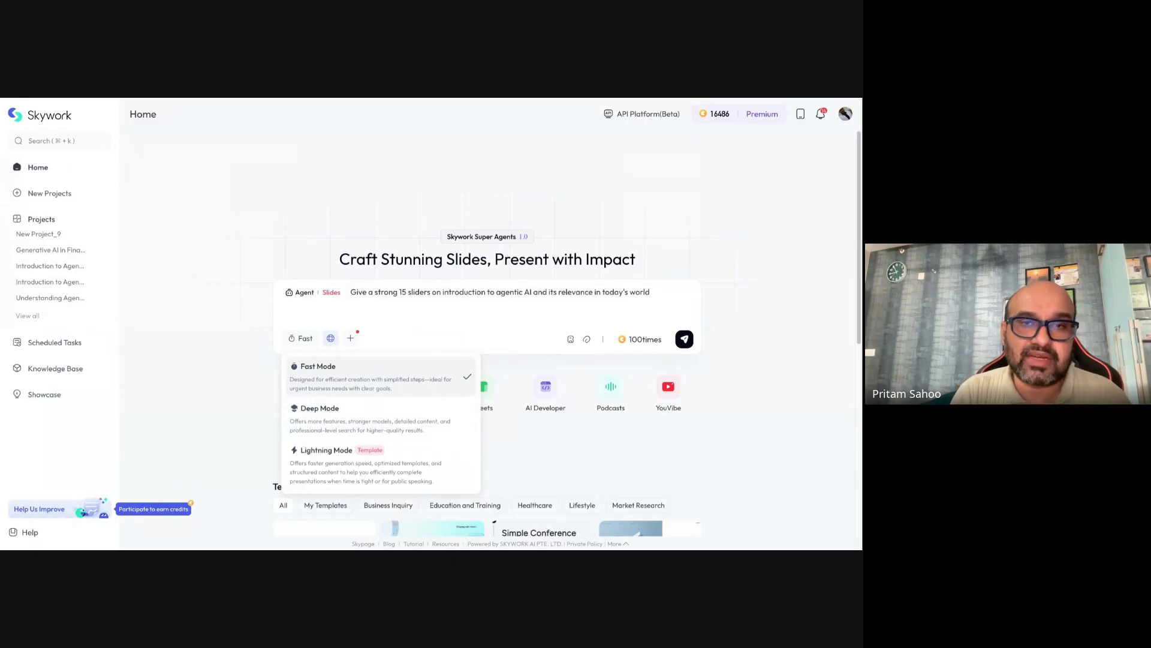
mouse_move(330, 413)
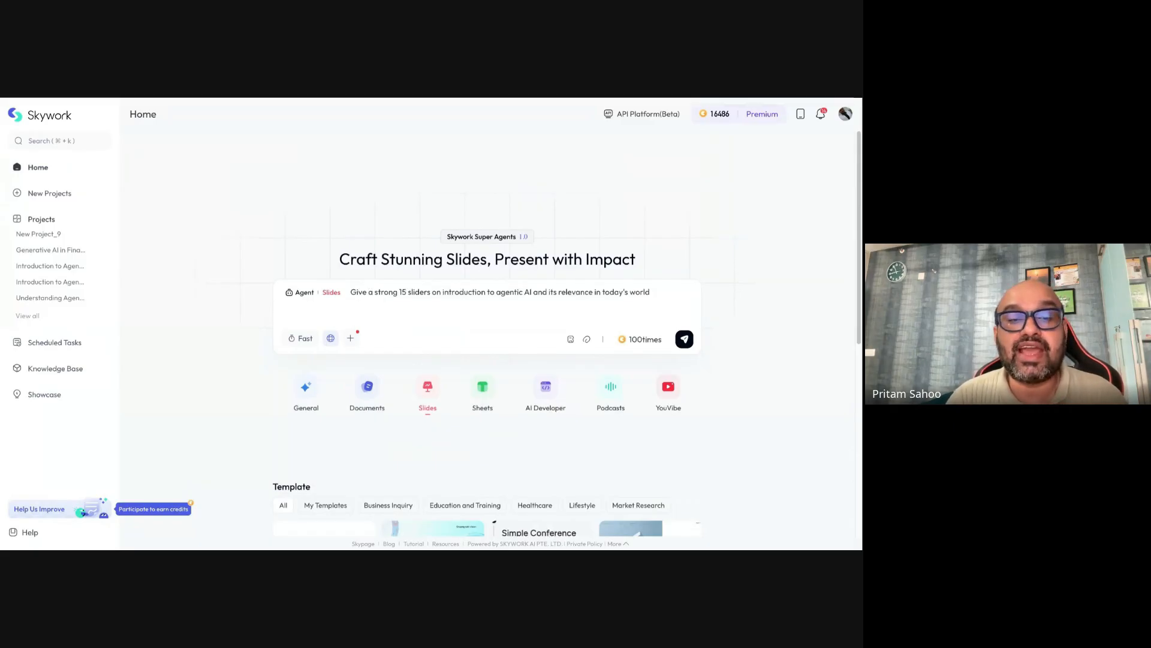
mouse_move(558, 331)
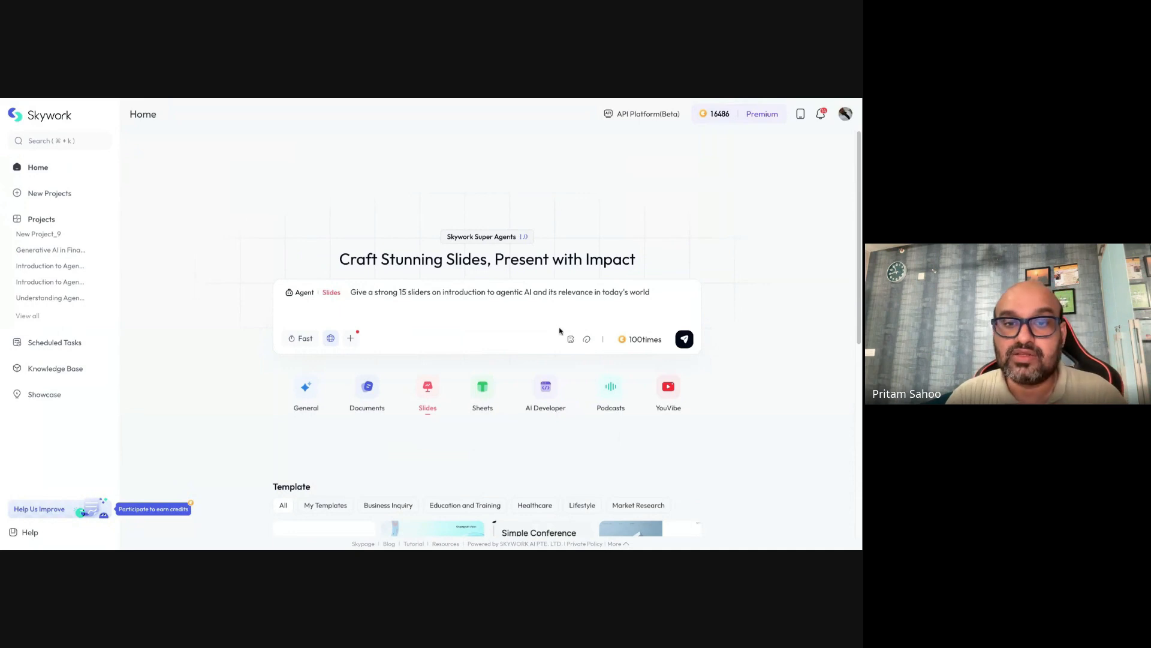
click(300, 338)
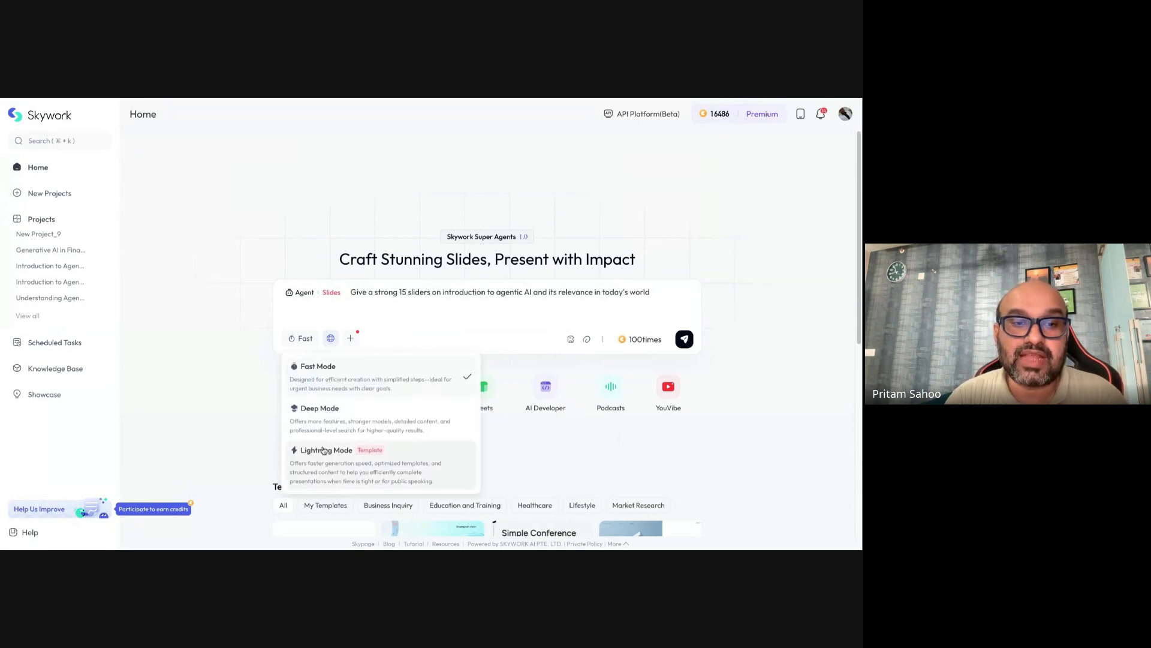
click(321, 450)
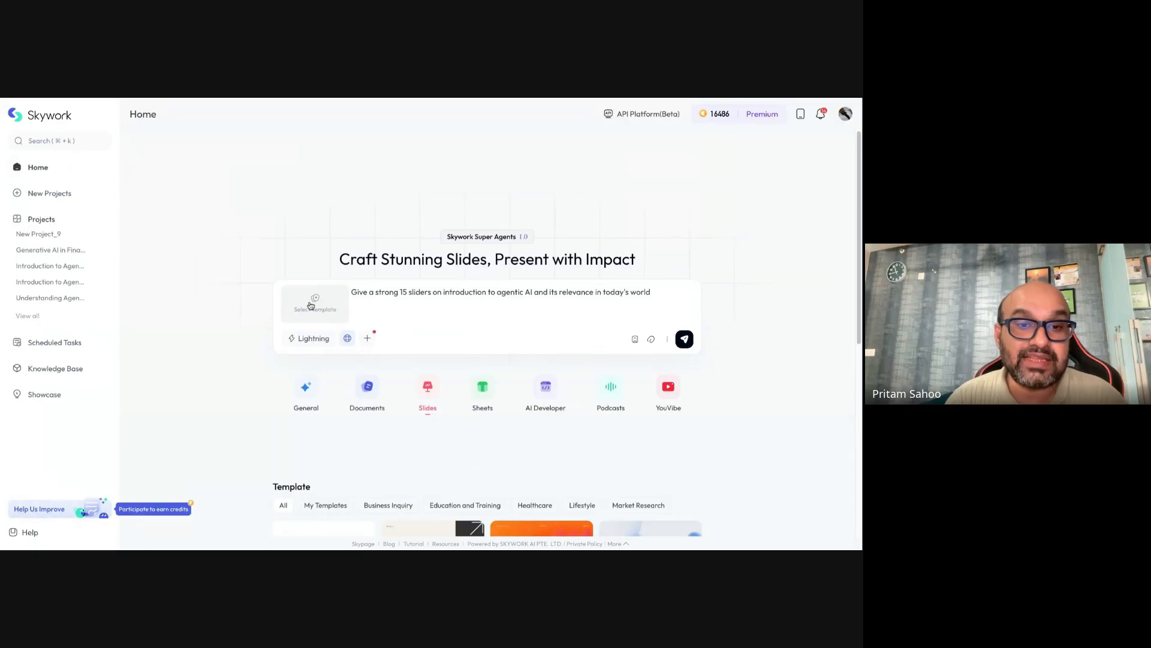
Step: Attach the 2025 Strategic Report template and submit the Lightning slide request
scroll(down, 3)
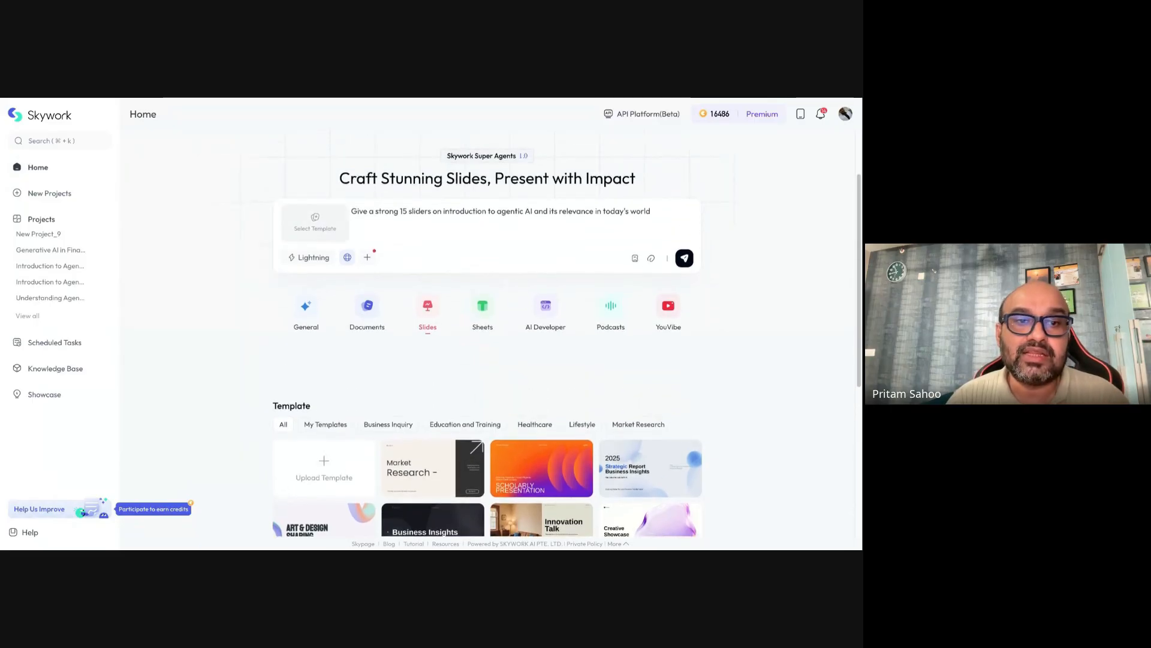
click(315, 222)
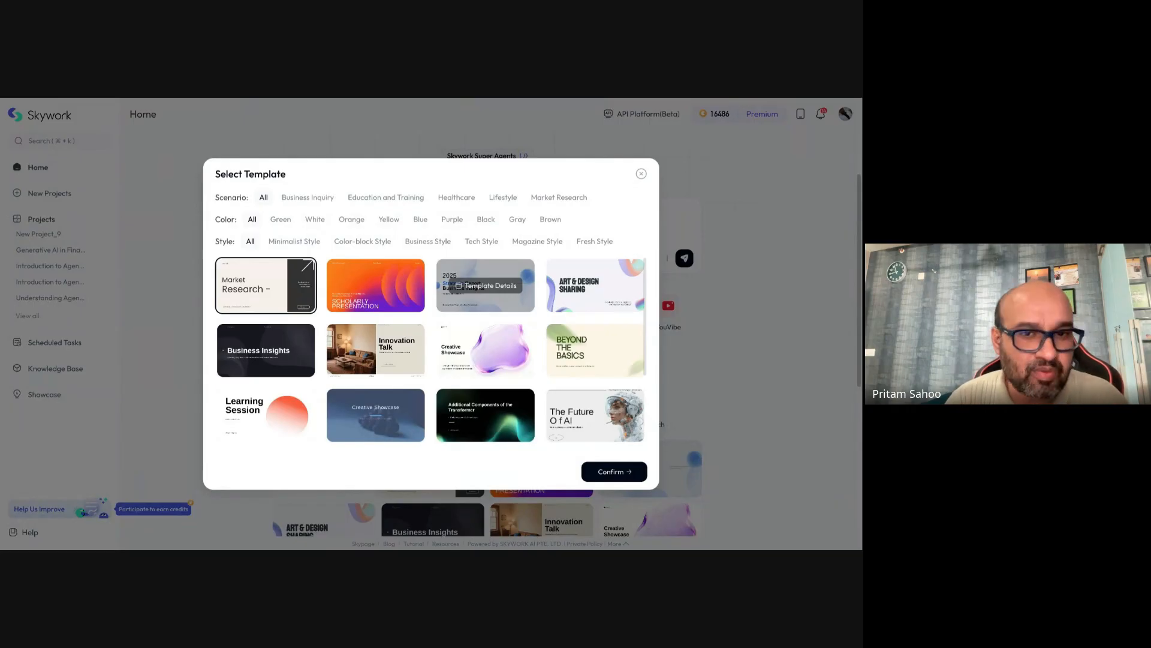
click(485, 285)
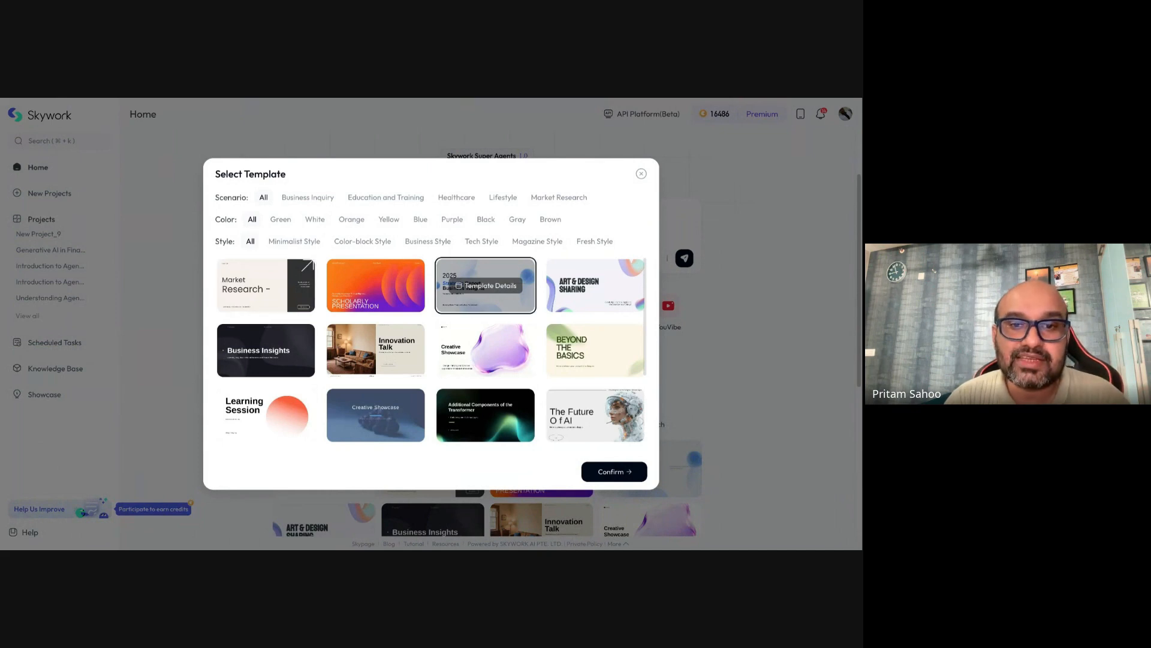
click(641, 173)
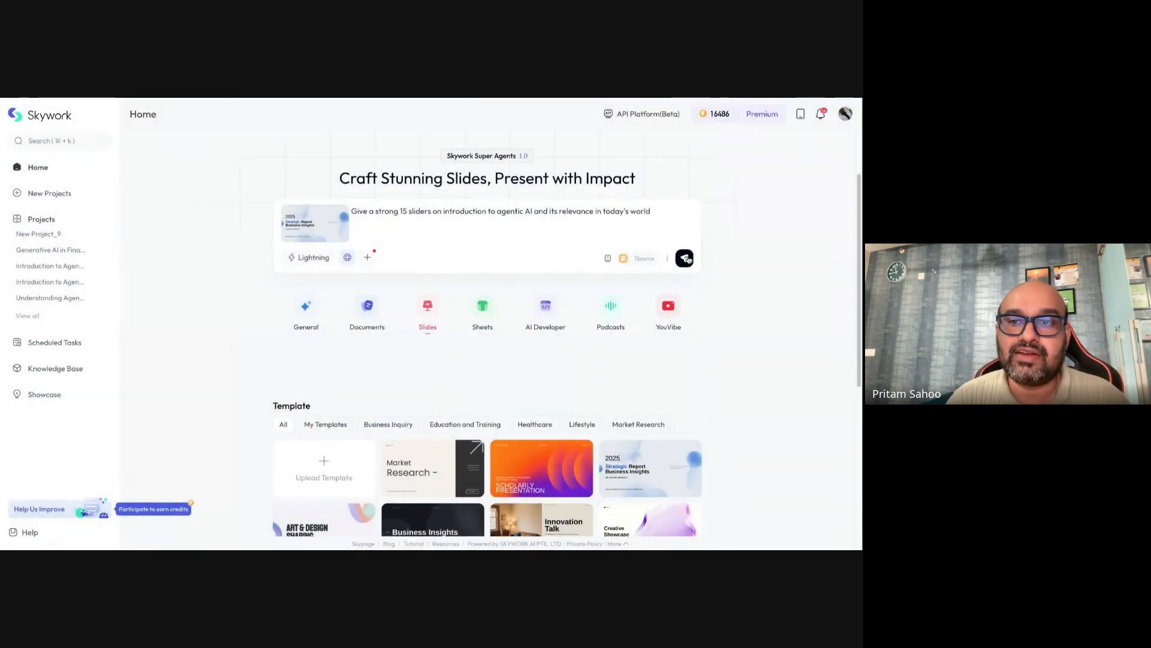
click(684, 258)
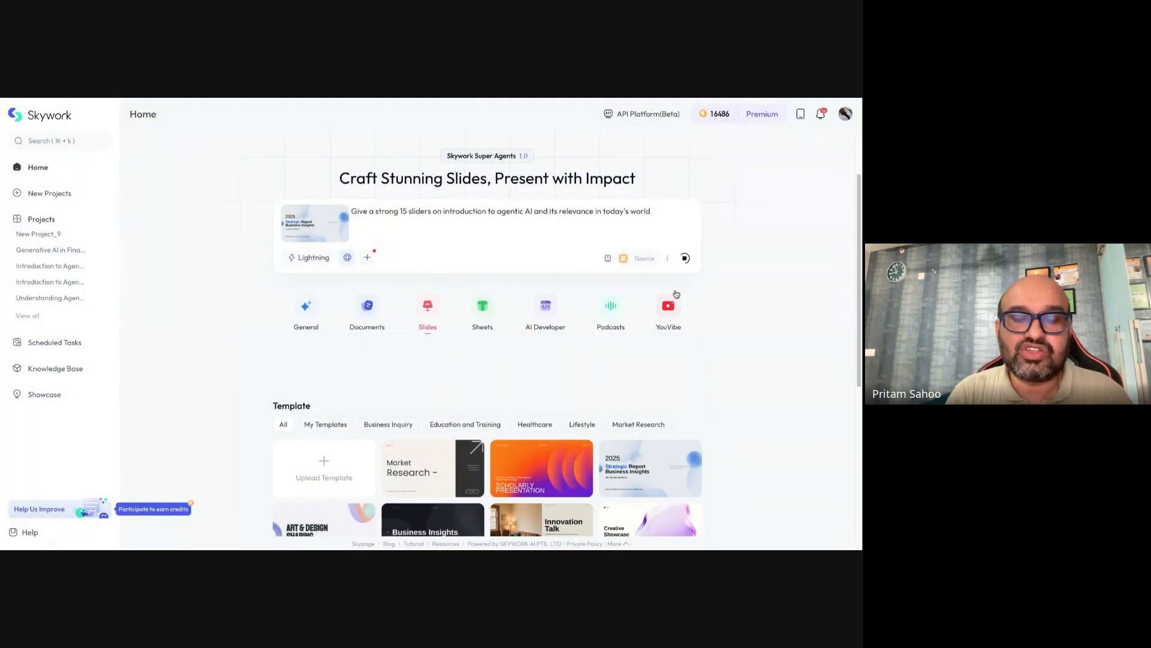
Step: Wait for the agent to build the 15-slide 'The Dawn of Autonomy' deck, scrolling the preview
click(684, 257)
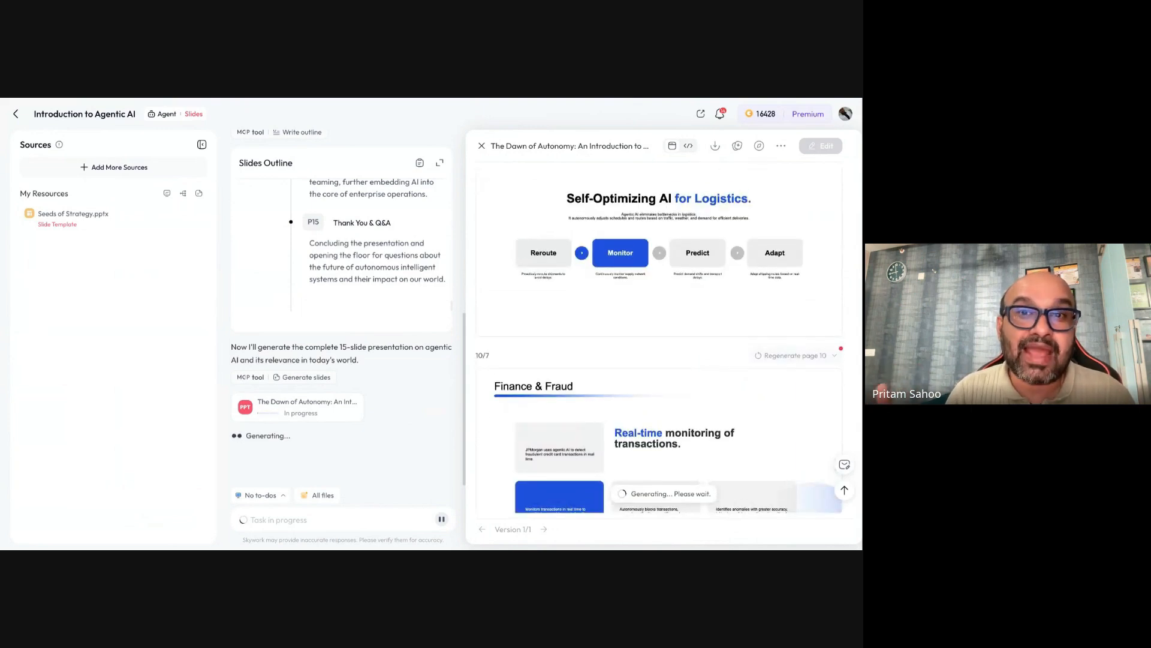
scroll(down, 3)
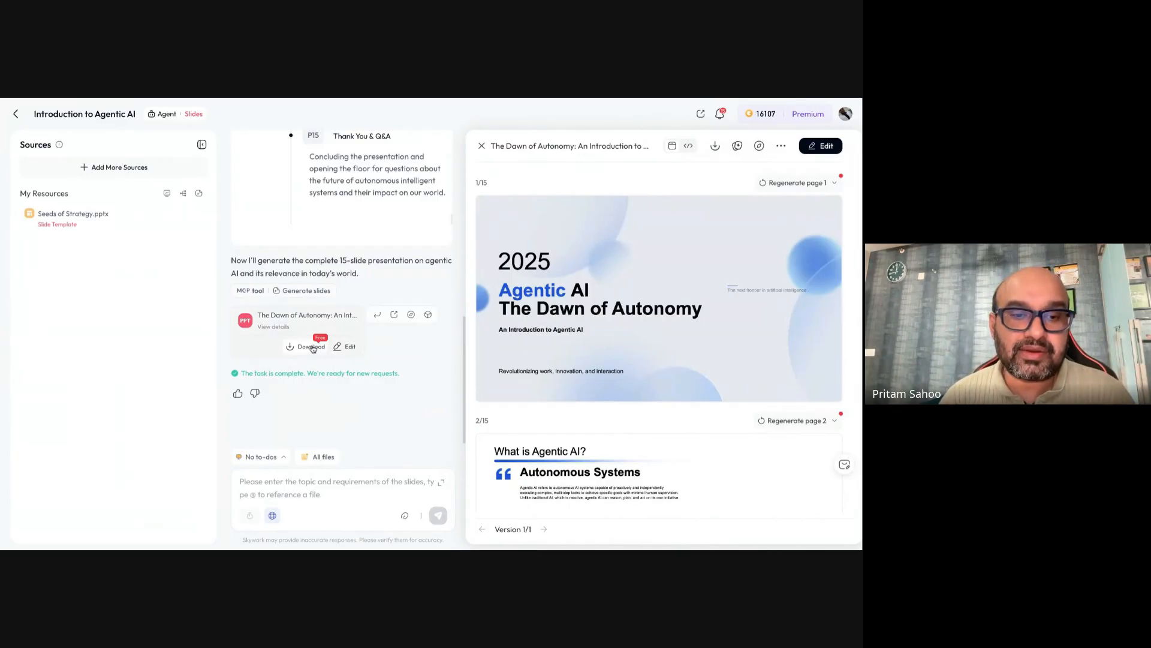
Step: Start a Google Slides export and copy the deck's public, permanent share link
click(307, 347)
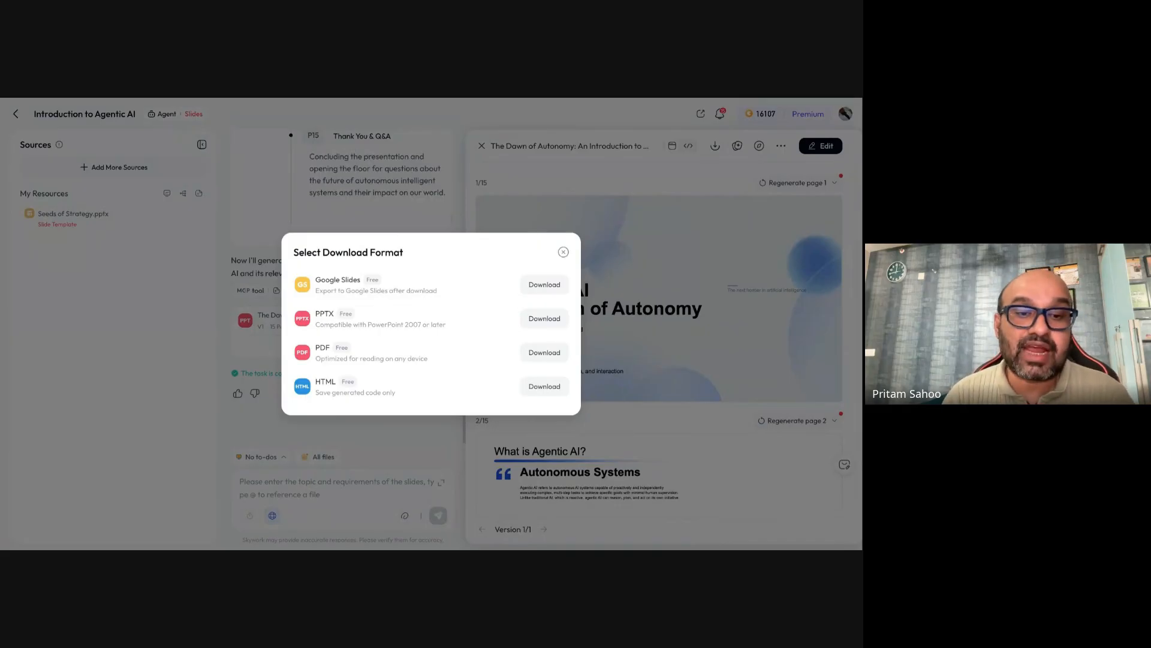
mouse_move(460, 310)
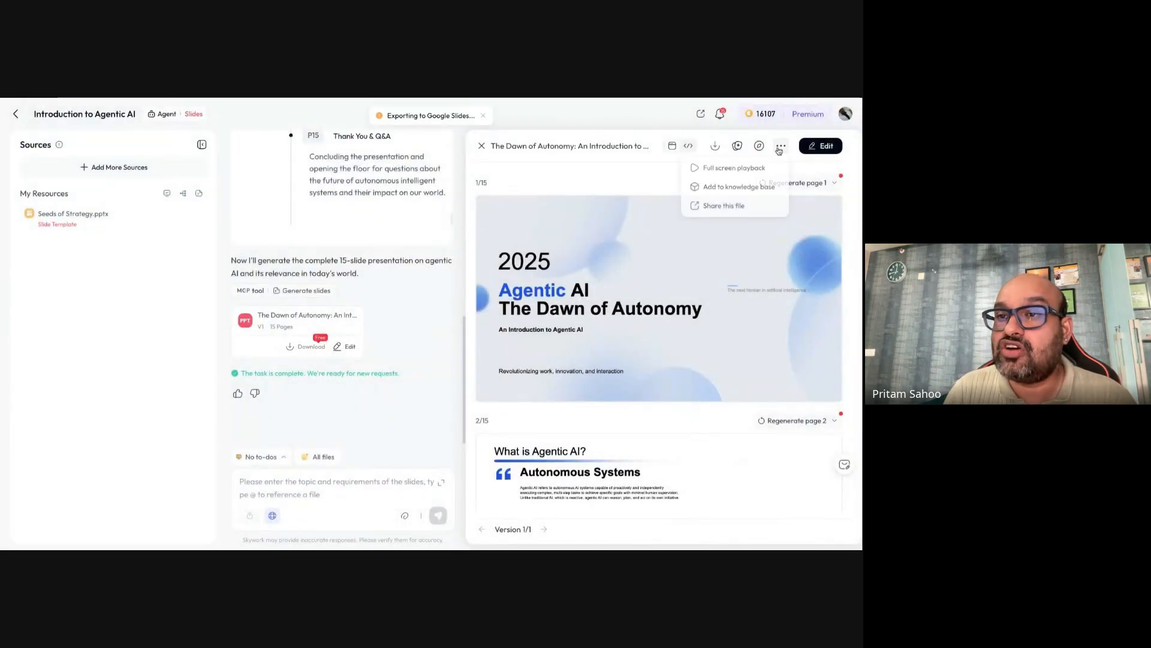
click(723, 205)
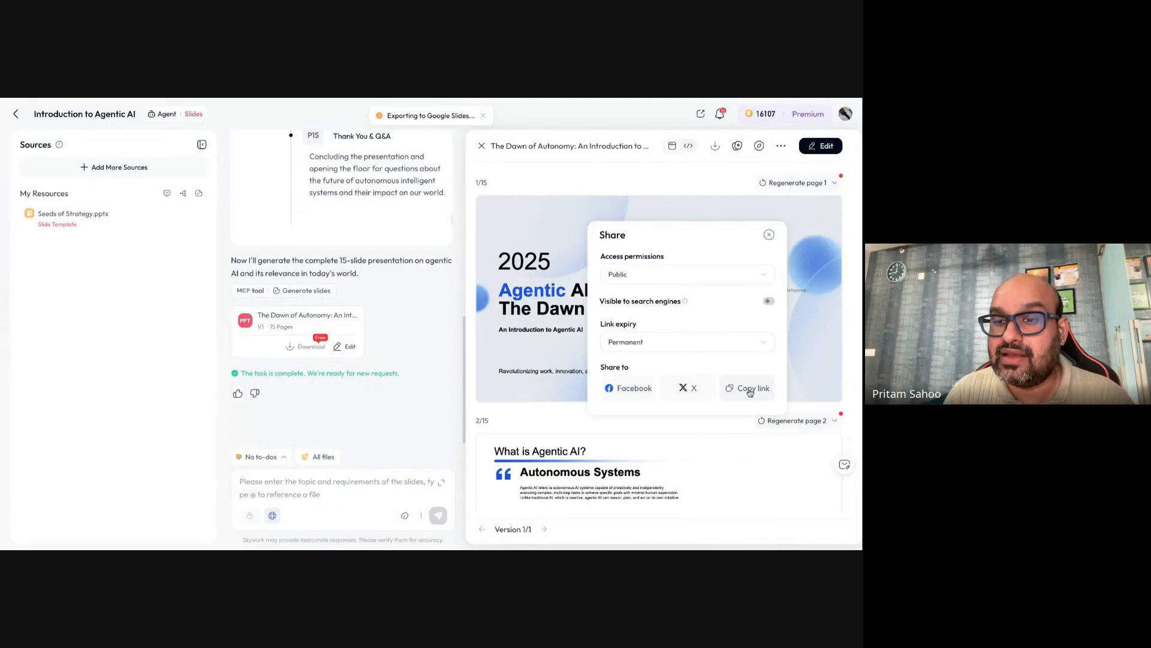
click(752, 388)
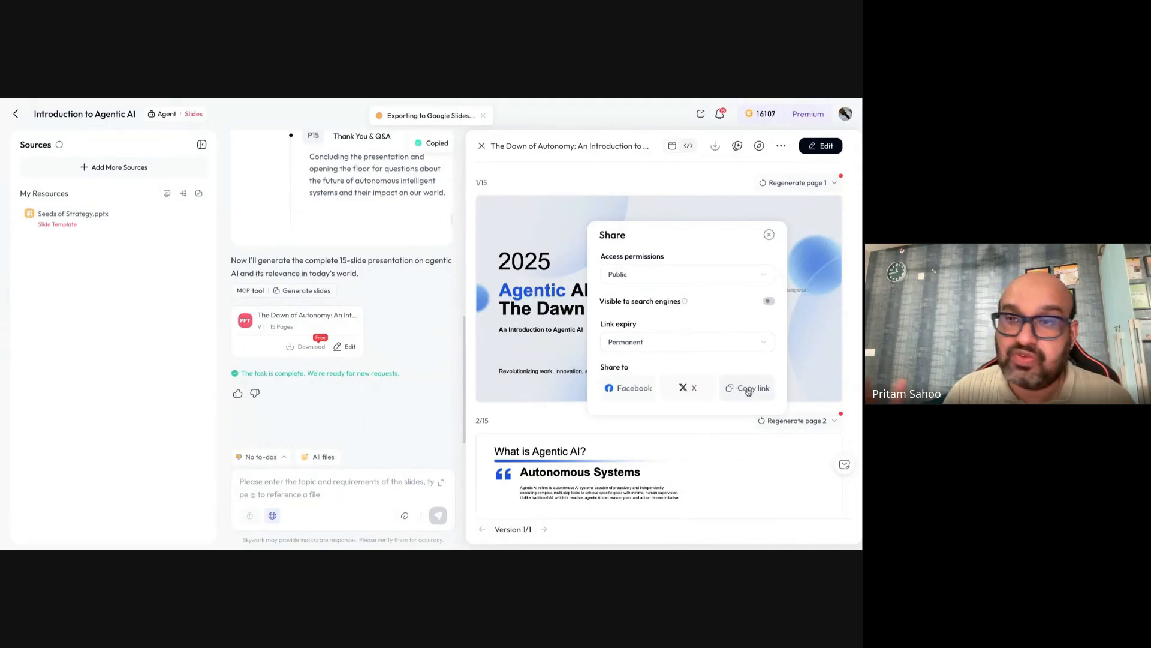
mouse_move(759, 145)
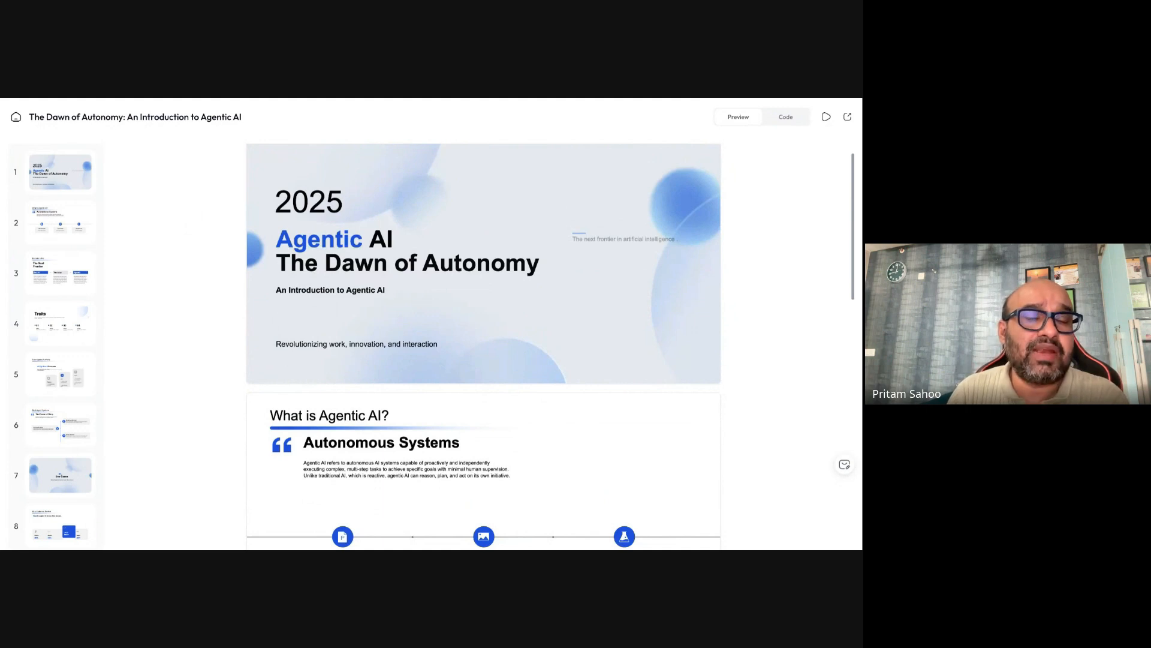
Step: Scroll the project workspace to confirm the Google Slides export notice
scroll(down, 3)
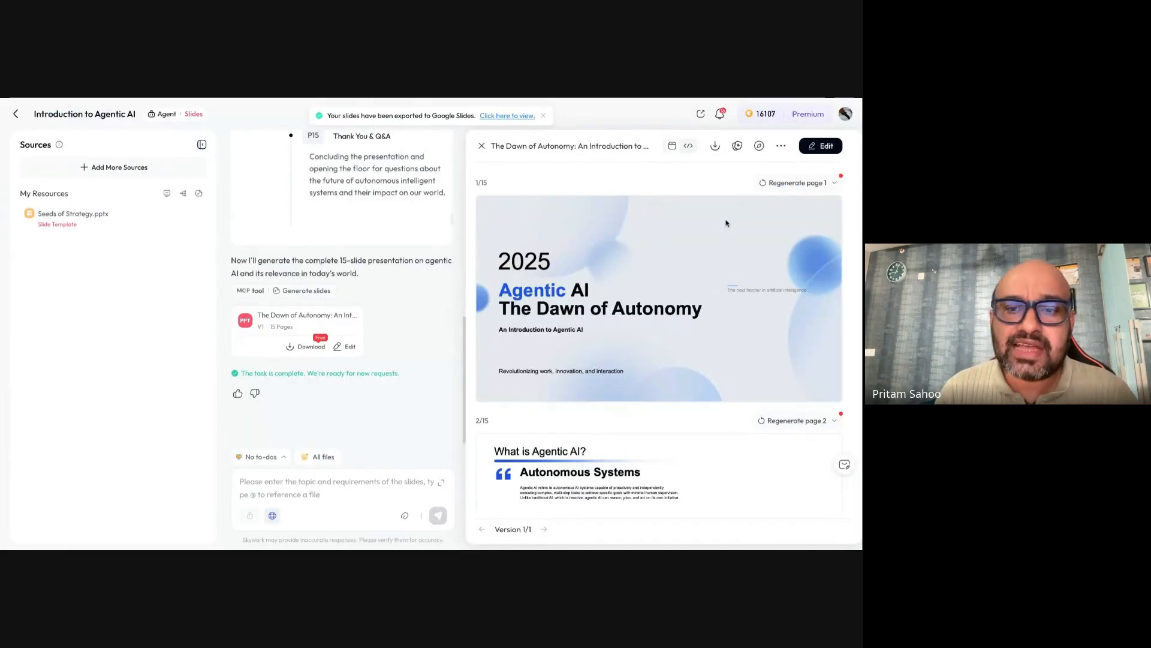
scroll(down, 3)
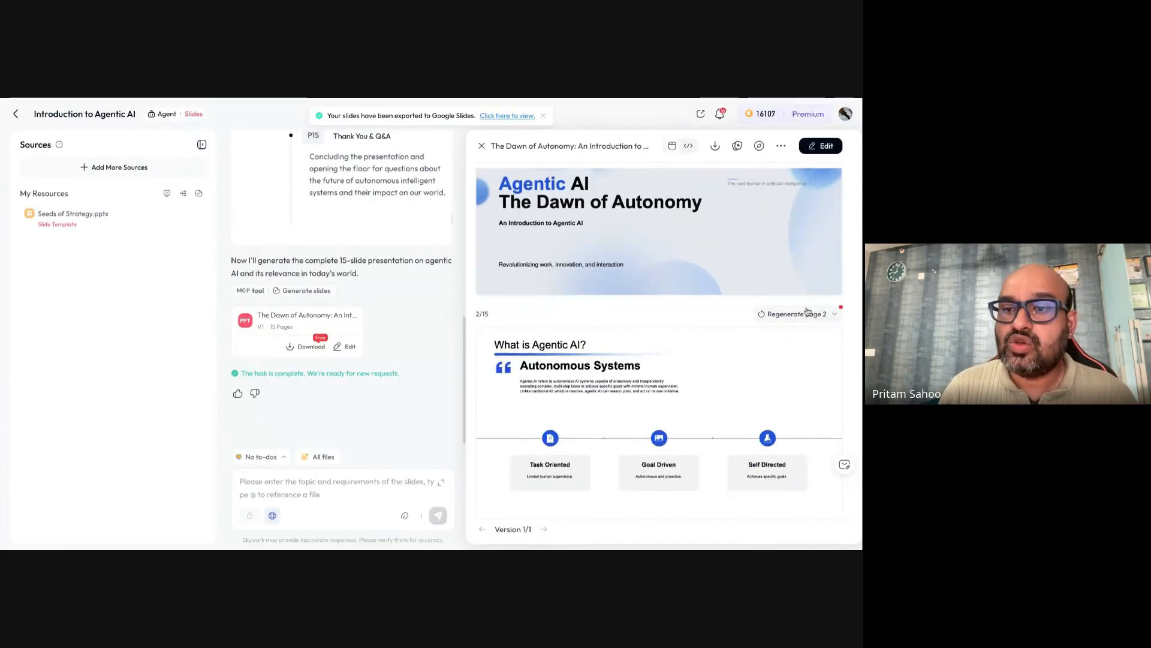
mouse_move(793, 314)
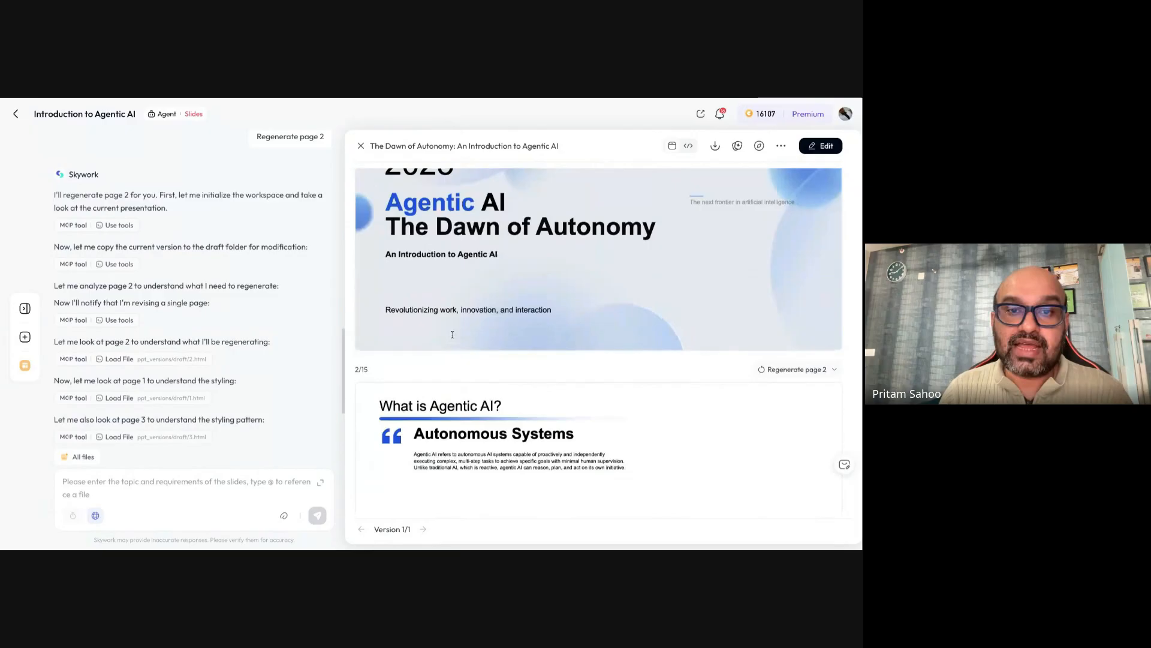
Step: Let the agent regenerate slide 2, then open the deck in Edit mode
scroll(down, 3)
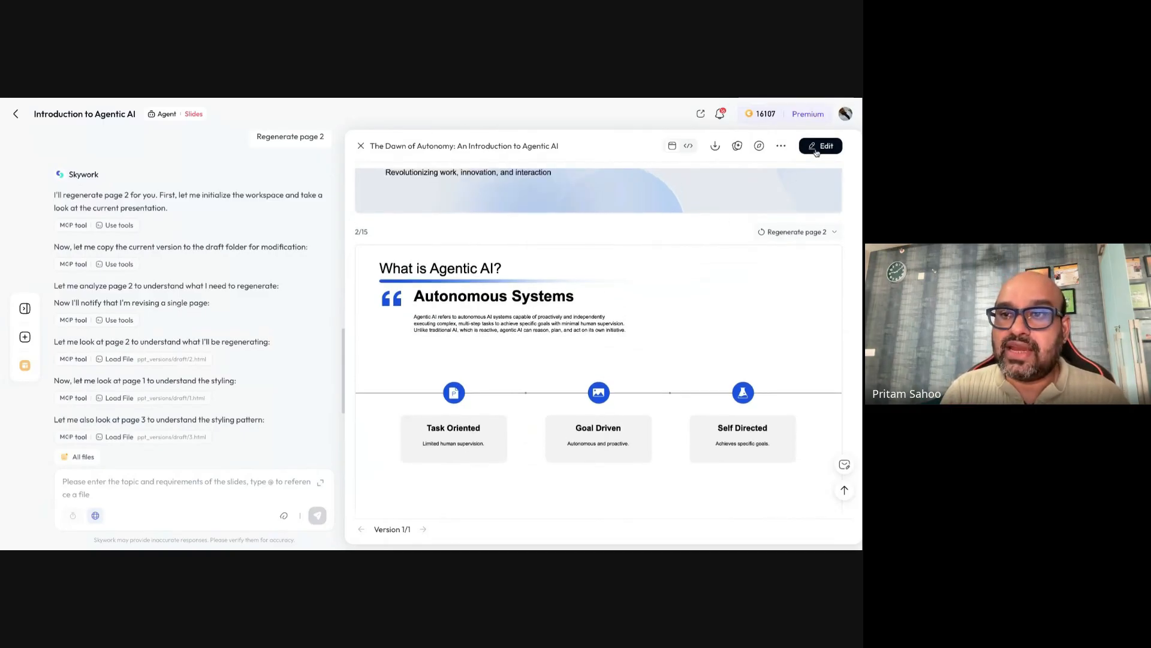
click(820, 145)
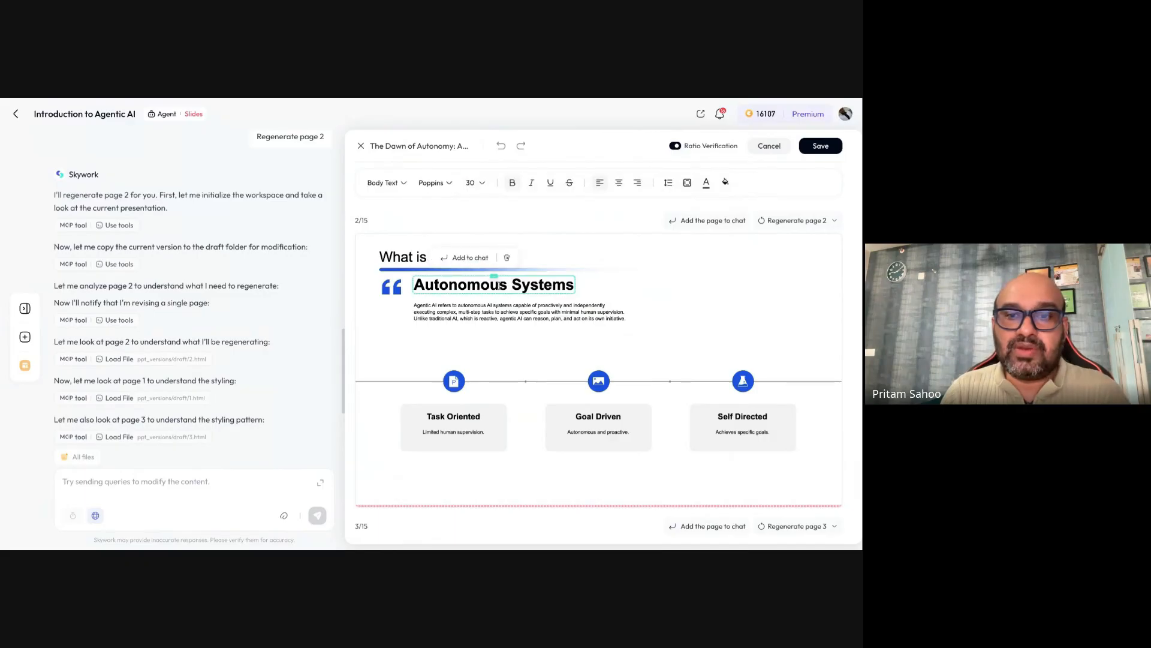
Step: Edit slide 2's Autonomous Systems title and description, save as version 2, and return Home
click(520, 311)
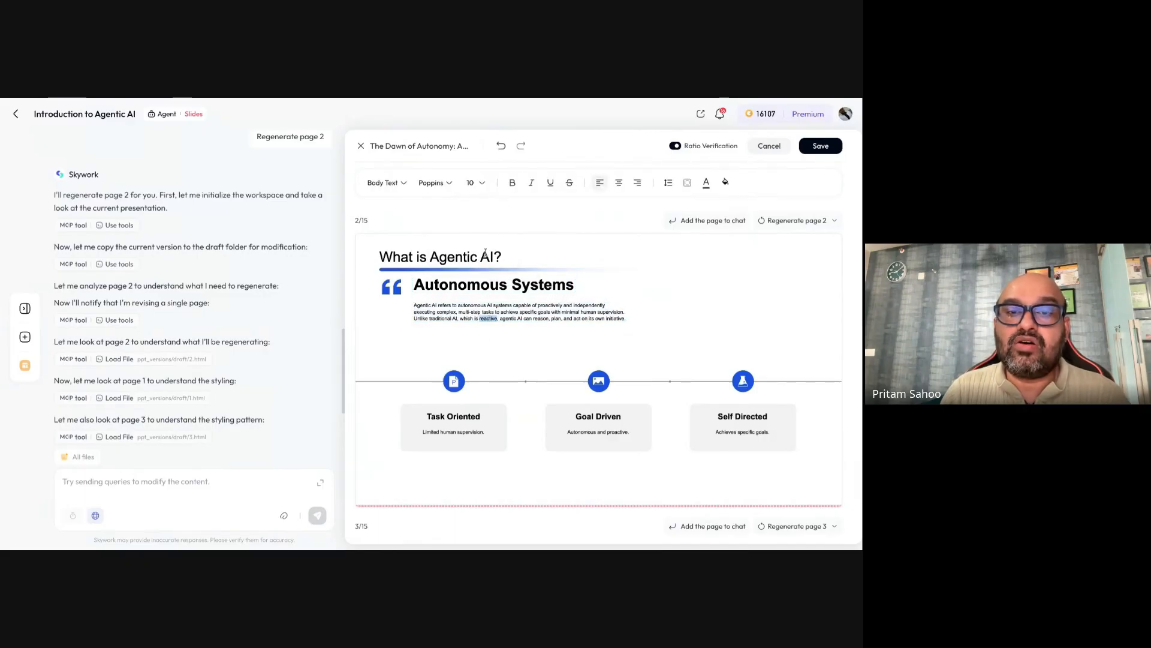
click(820, 145)
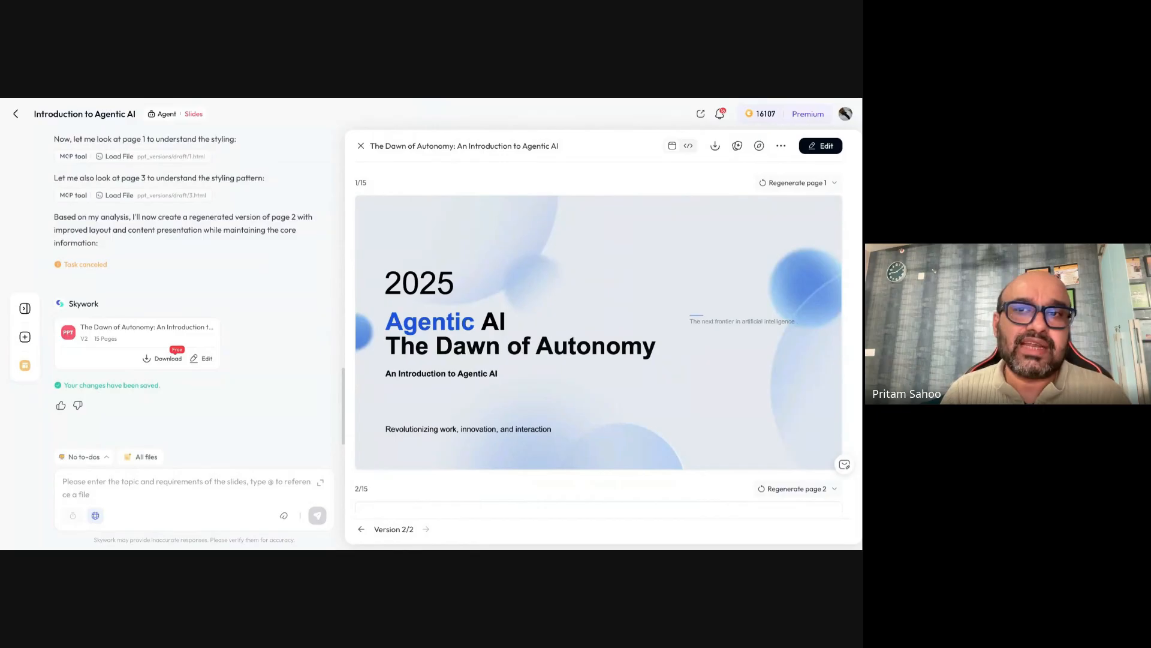
click(15, 113)
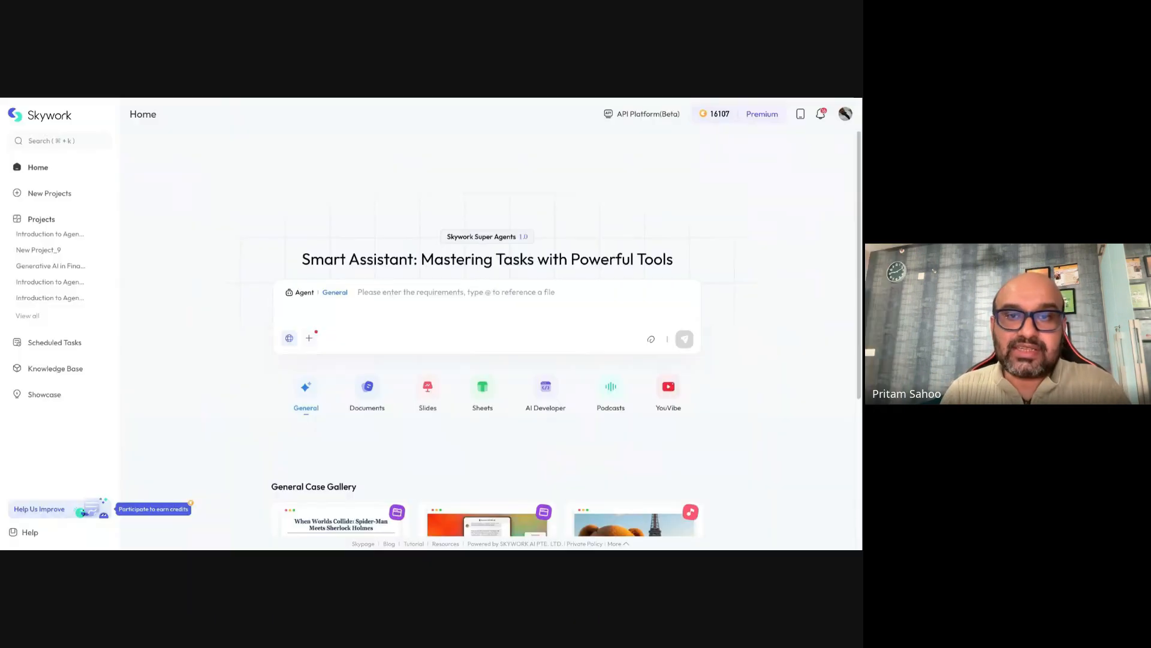
Step: Switch the home prompt to slide mode for a Generative AI in finance request
click(428, 389)
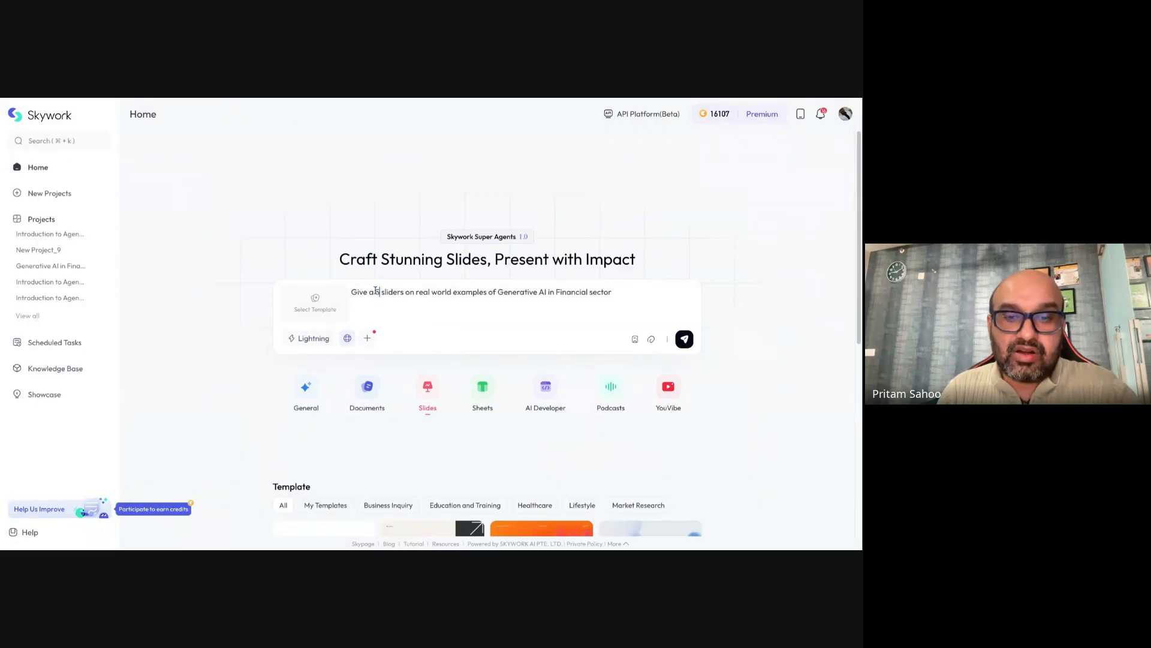
Step: Request 5 slides on real-world Generative AI in finance using the Academic Report template
text(5)
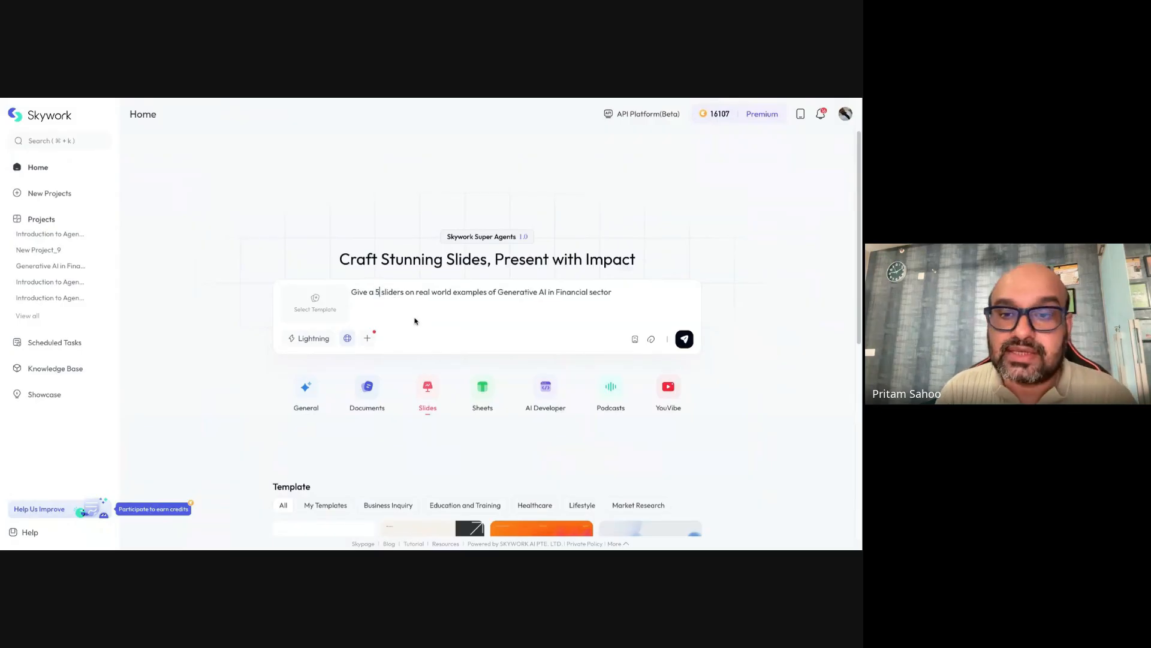
click(314, 305)
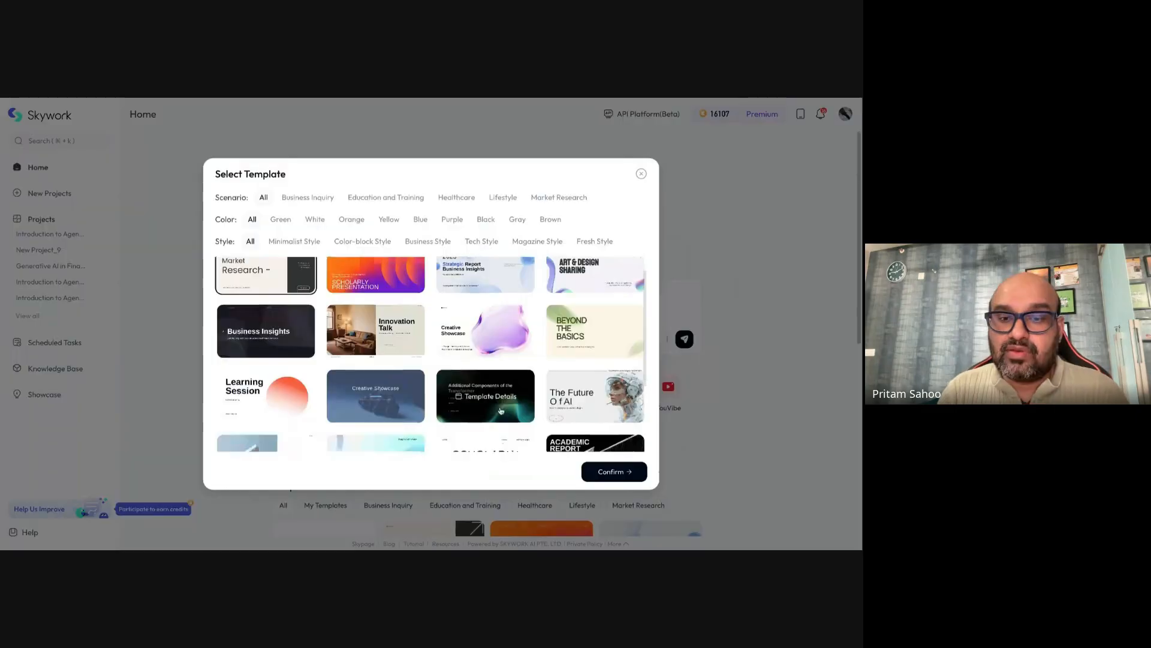
scroll(down, 3)
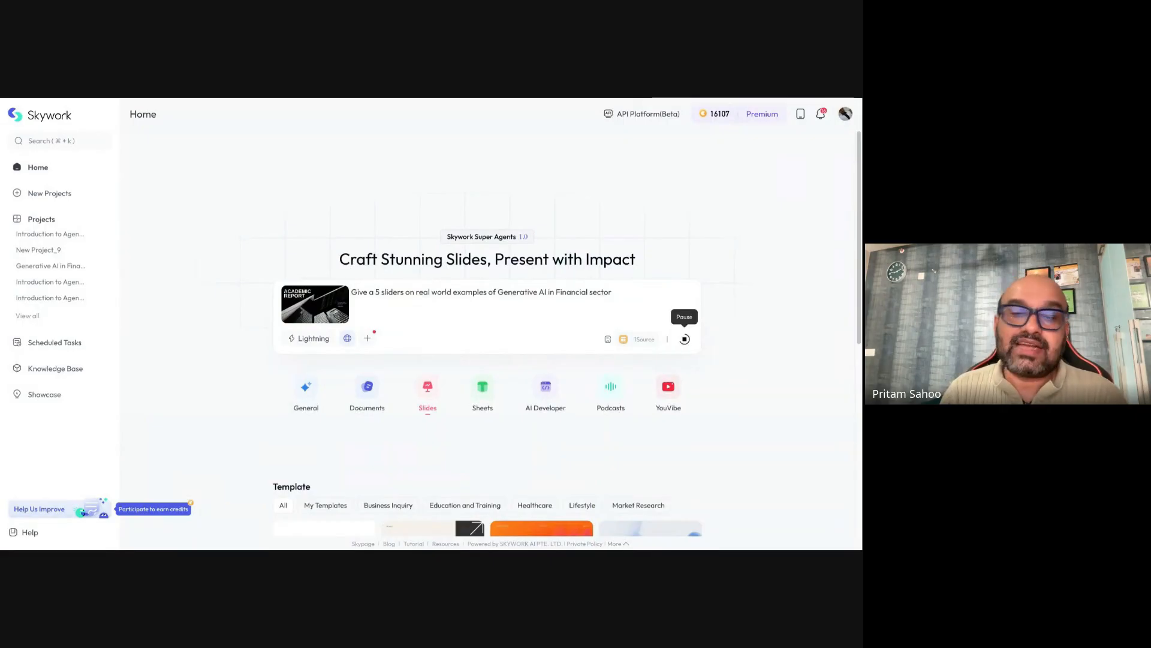
click(684, 338)
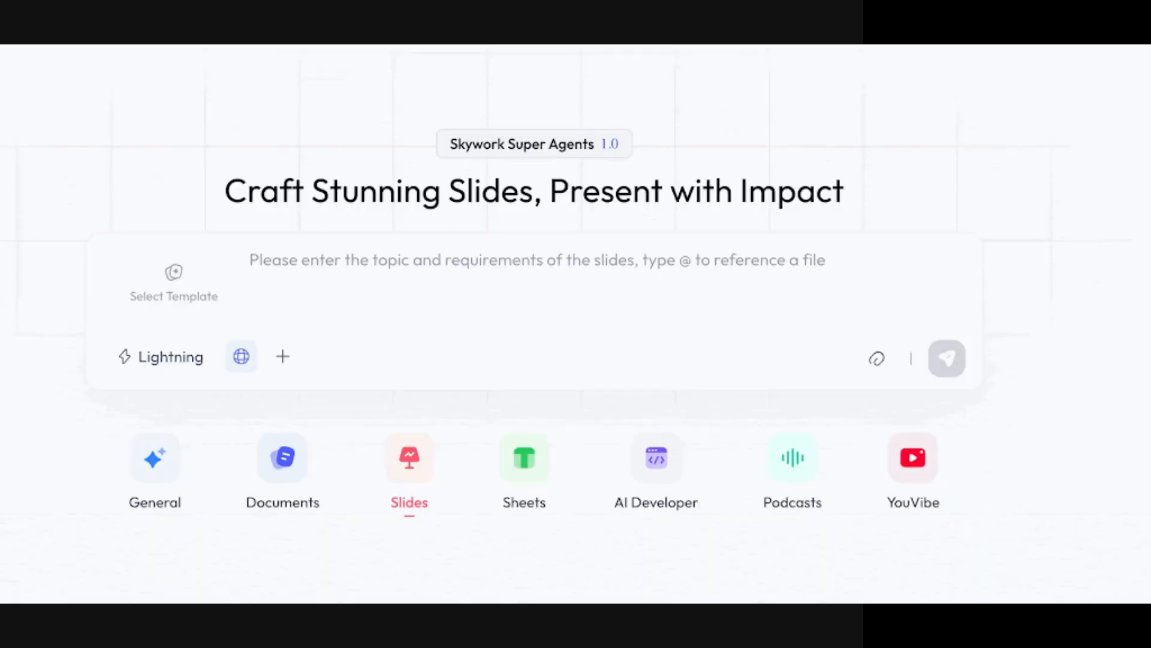
Step: Preview the YouVibe video mode, return to Slides, then go to the Super Agents landing page
click(912, 459)
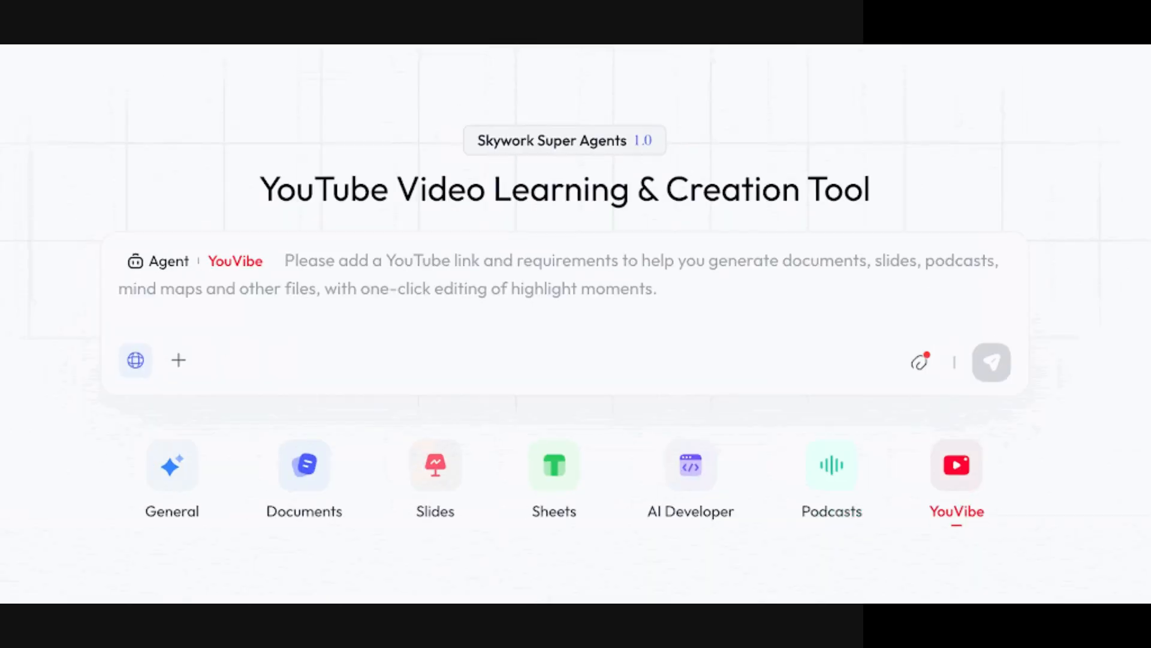
click(434, 464)
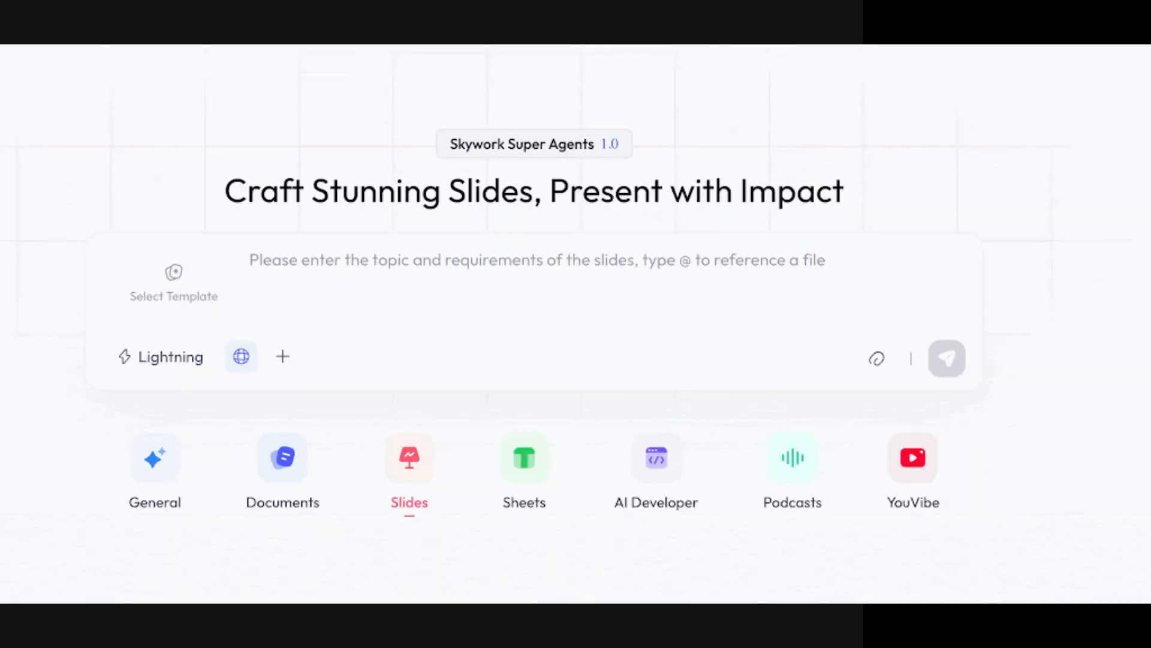
click(913, 470)
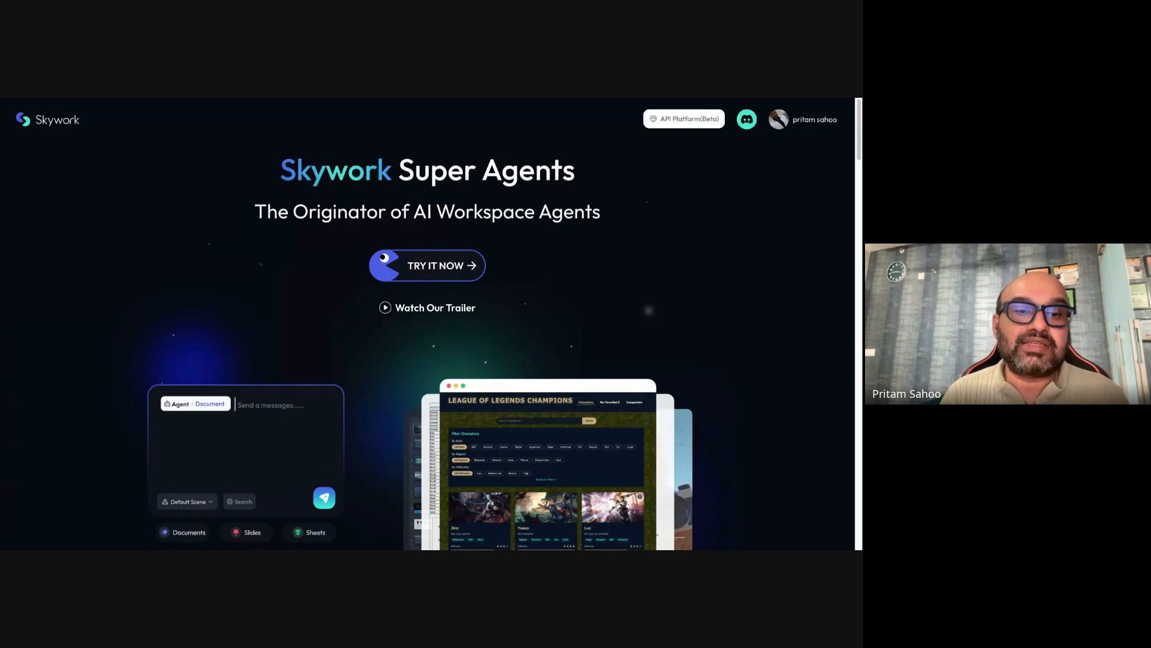
click(435, 307)
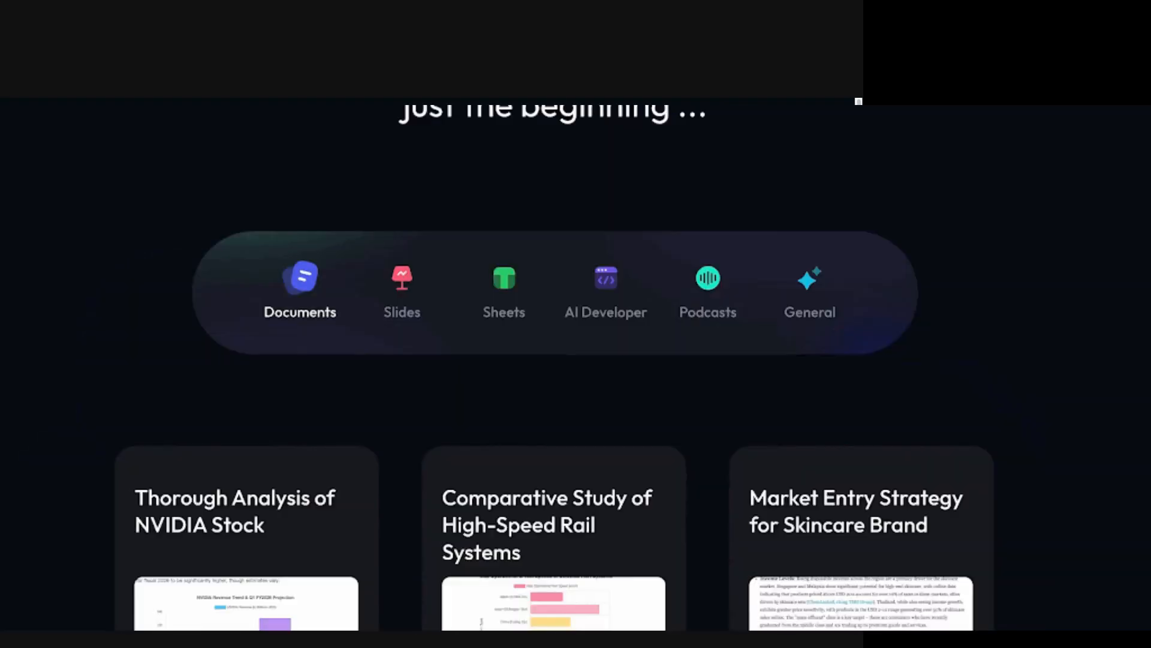
scroll(down, 3)
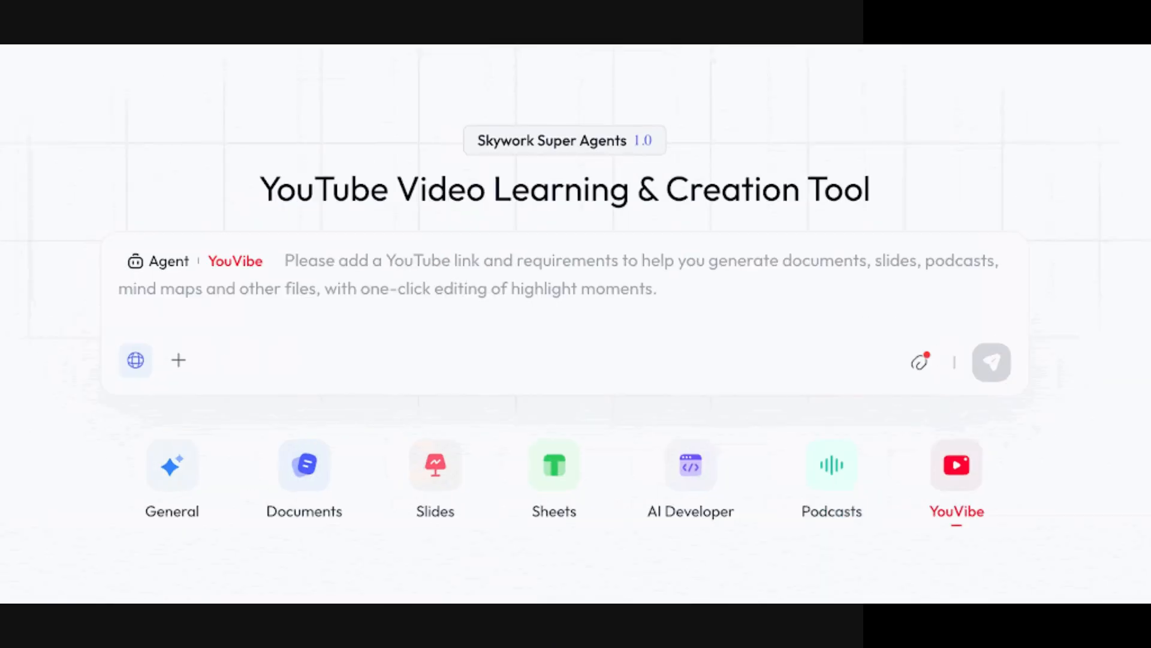
click(435, 464)
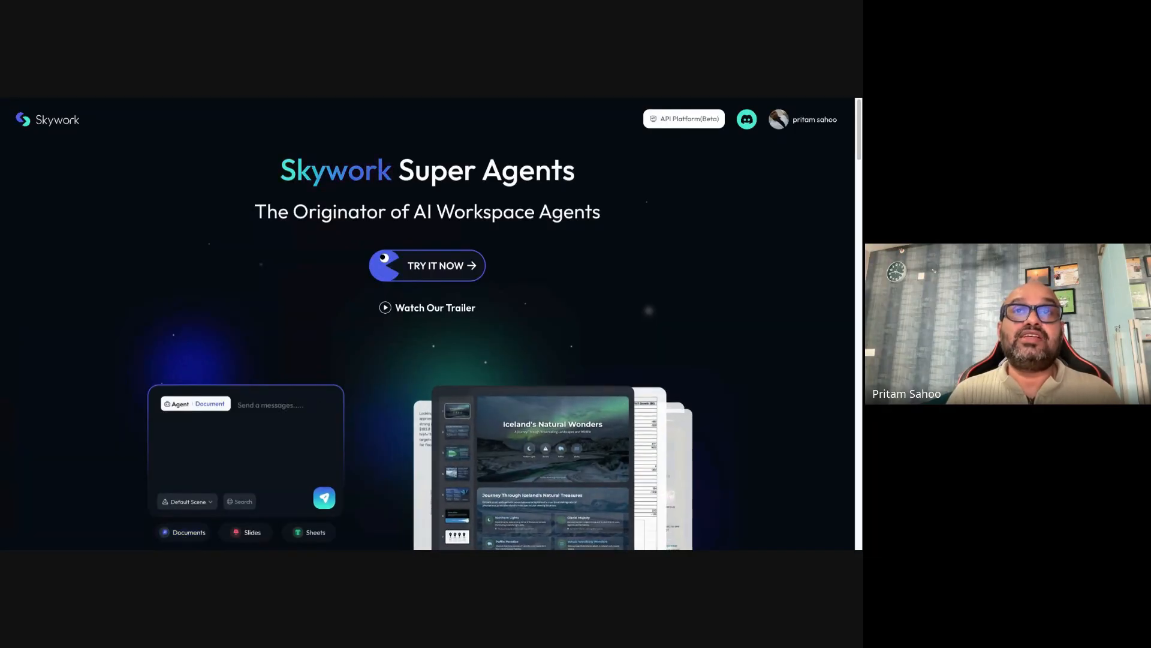
click(188, 532)
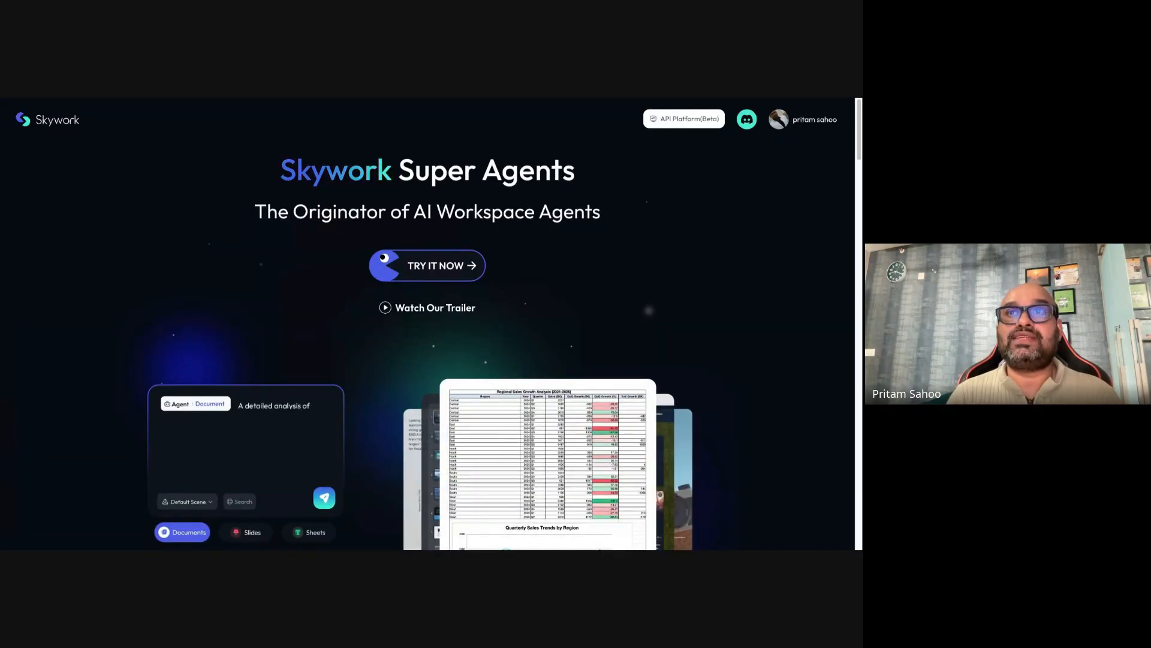